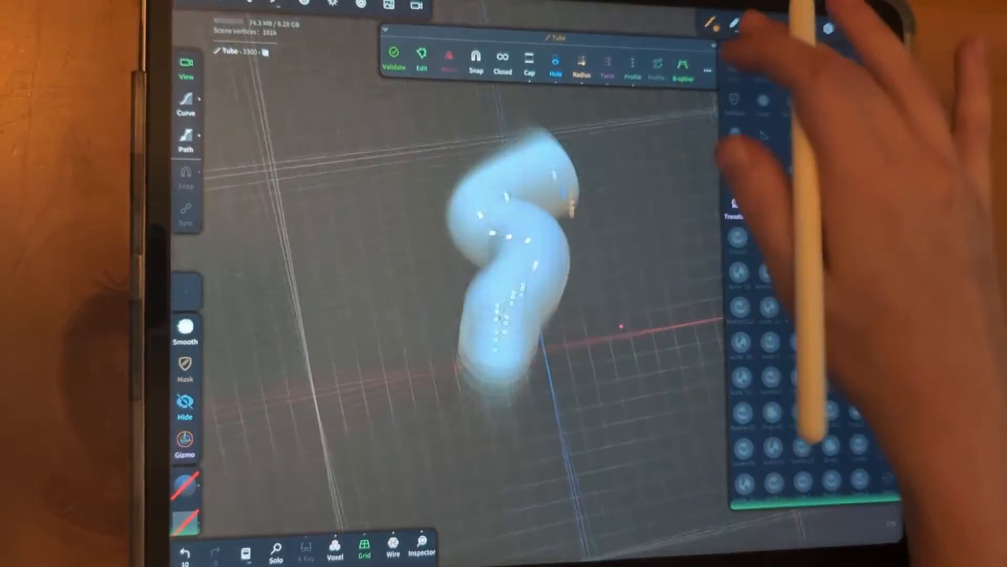
Zoom in and enlarge the top control point's radius so the tube end flares wider
drag(566, 205, 572, 146)
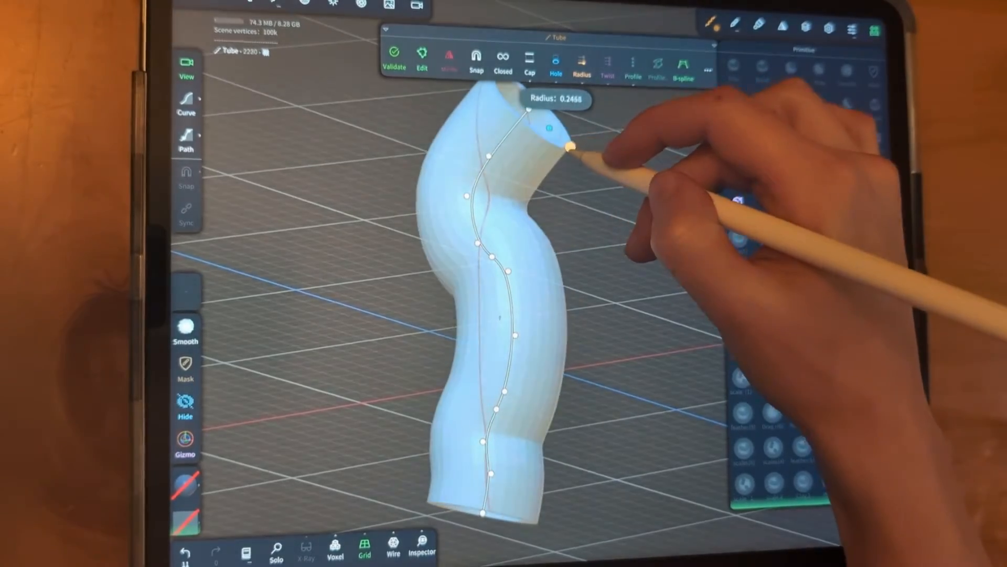
drag(569, 146, 511, 219)
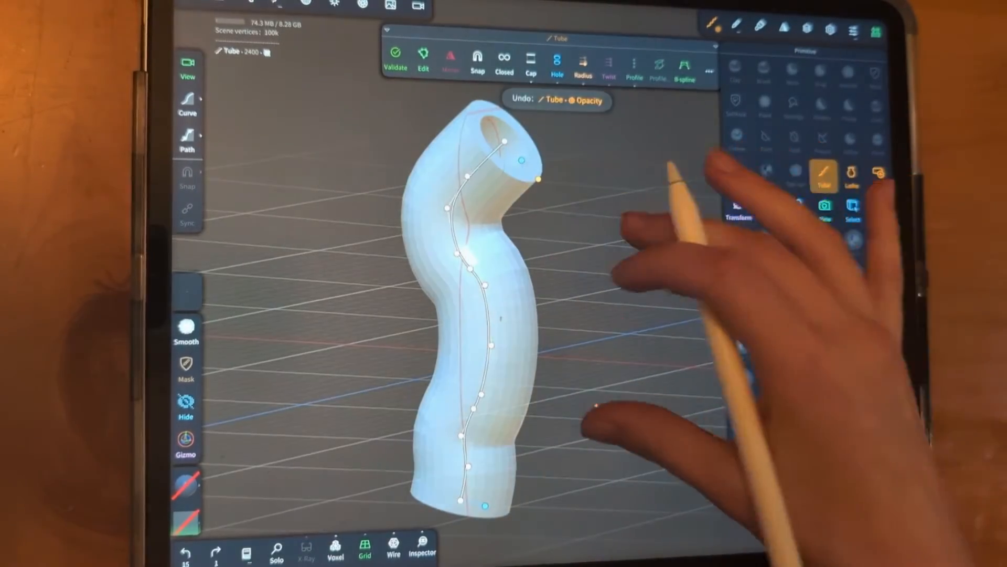
click(556, 63)
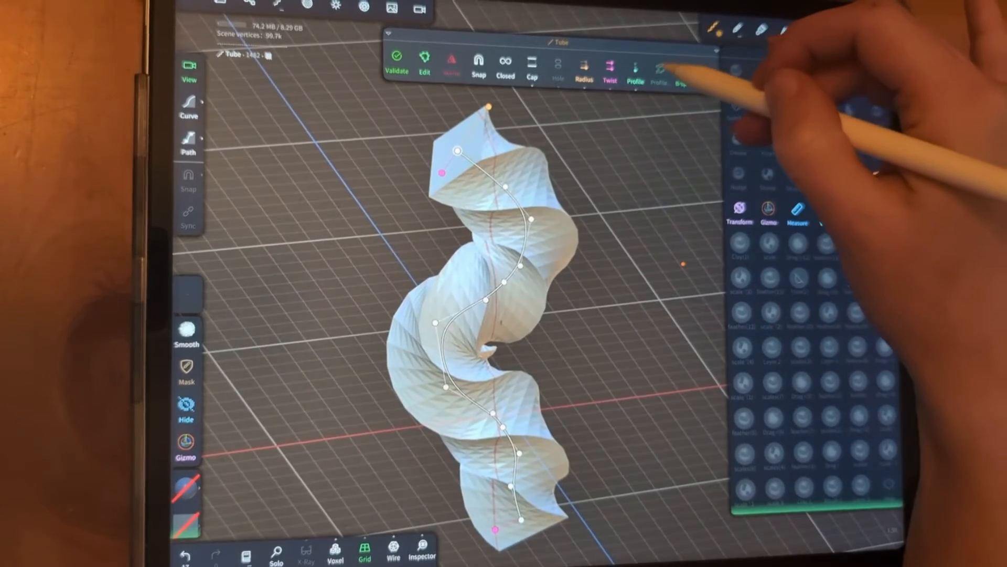
Increase the star tube's Twist and validate it into a sculptable mesh
click(635, 68)
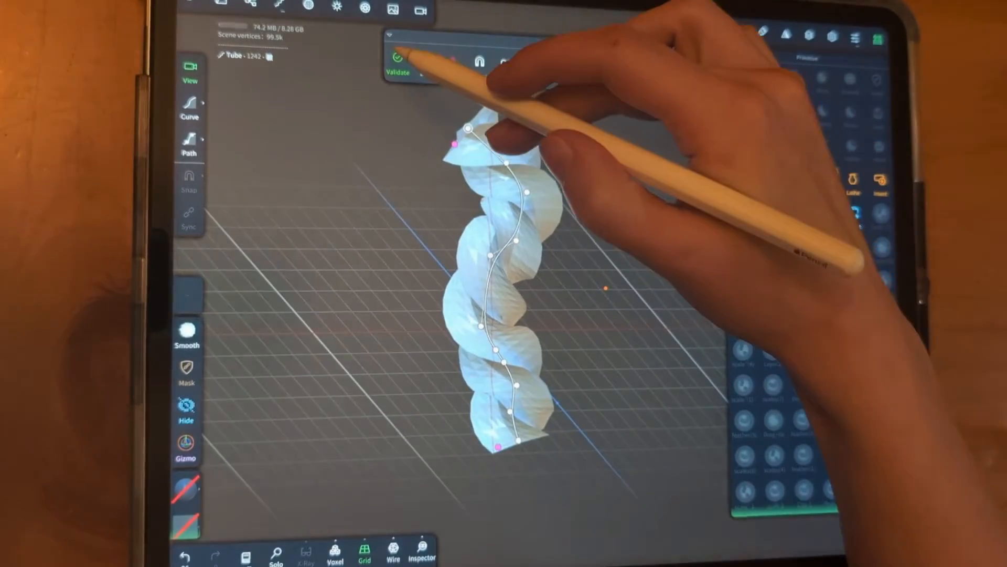
click(397, 61)
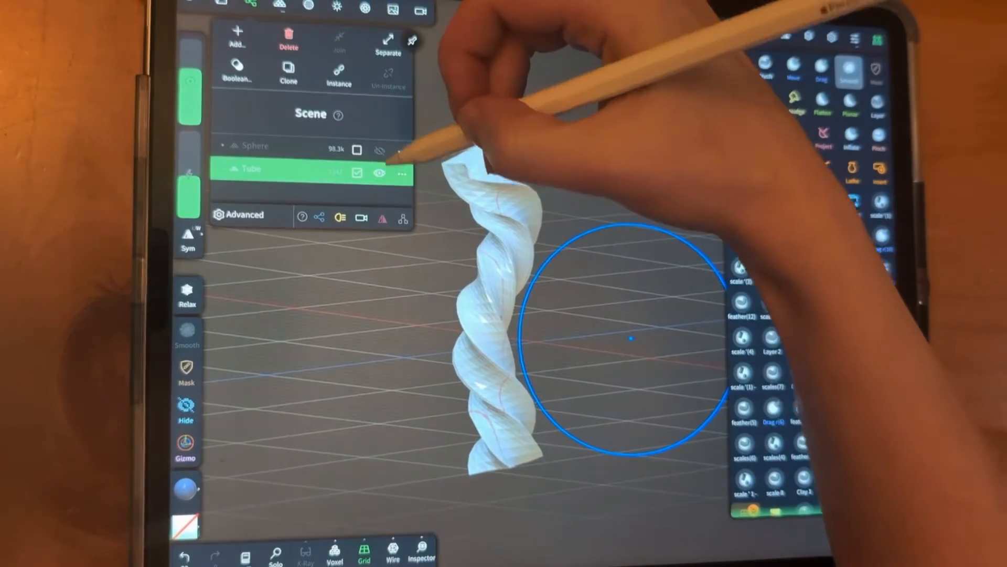
Select the Sphere and toggle Y-plane mirroring in its Symmetry settings
click(237, 32)
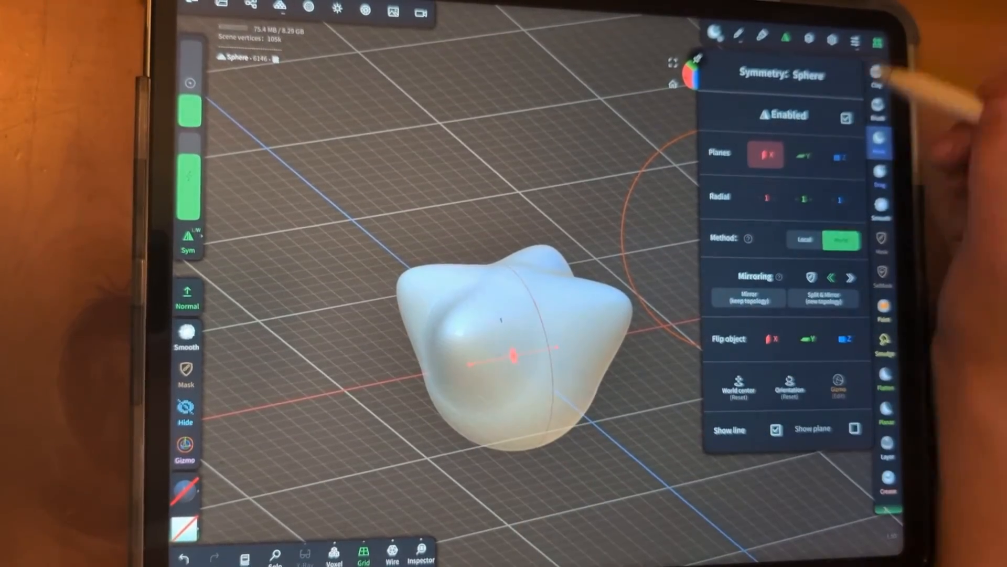
click(785, 37)
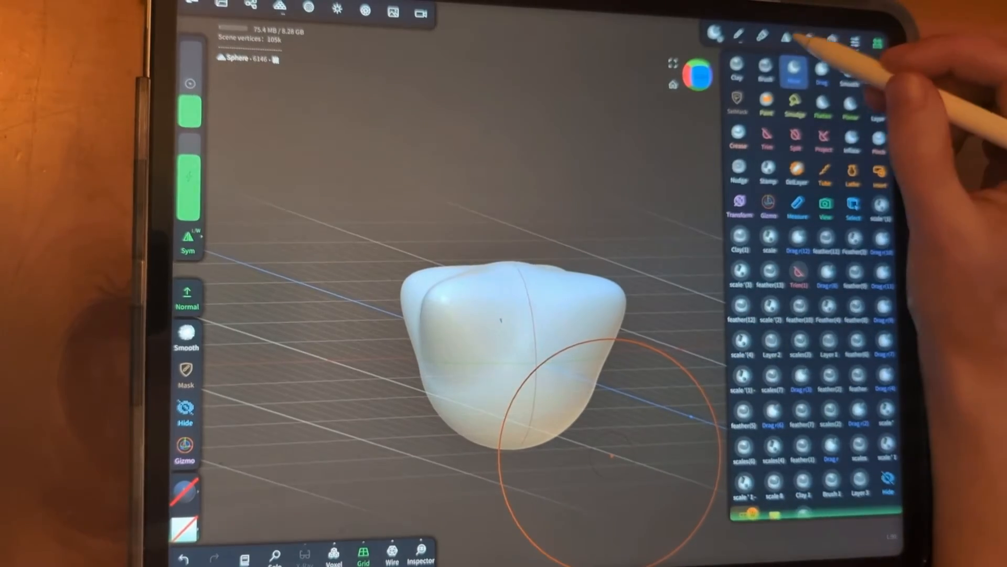
click(797, 37)
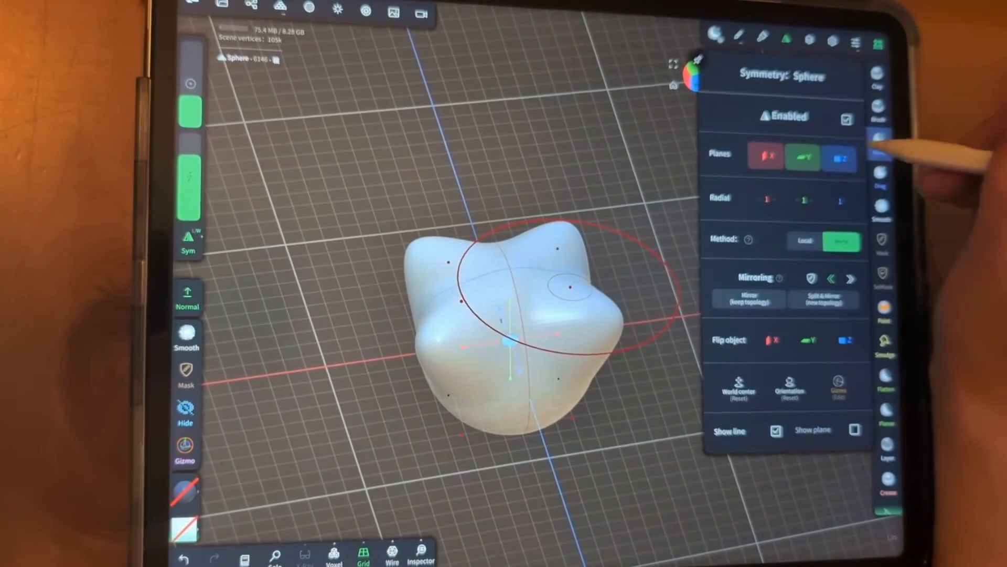
click(840, 157)
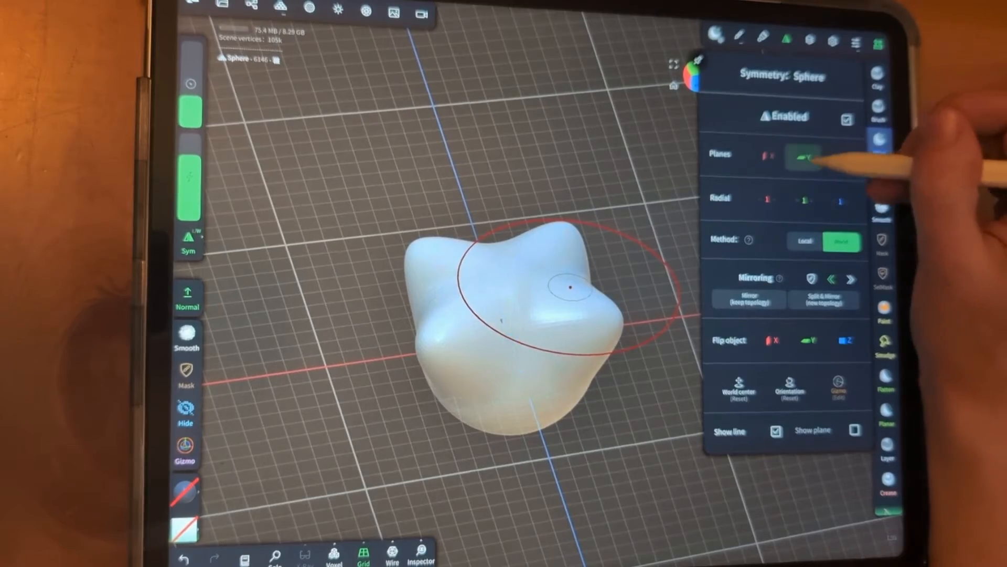